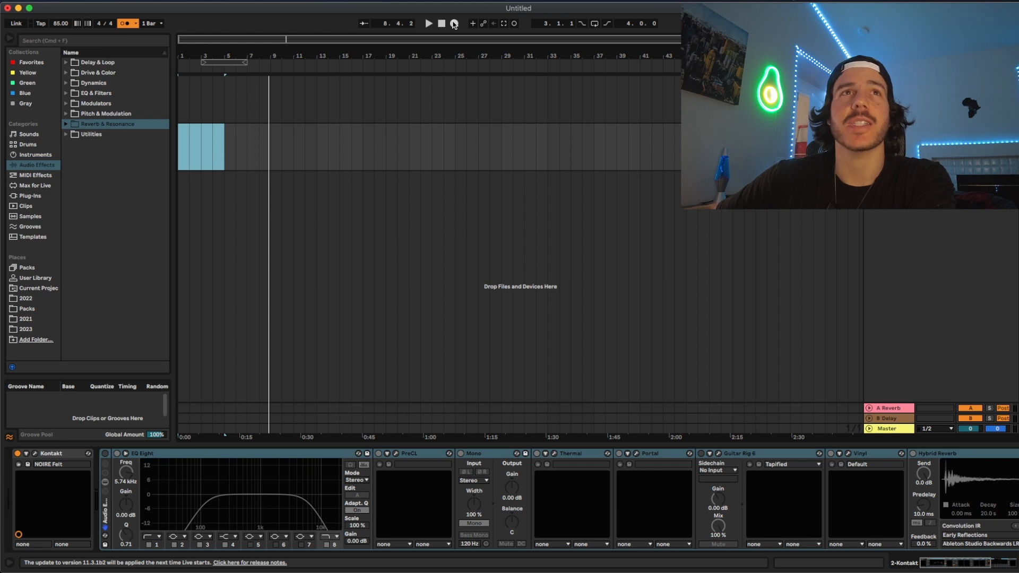
- Open the two-bar Kontakt piano clip to inspect its notes and velocities, then play it
click(454, 24)
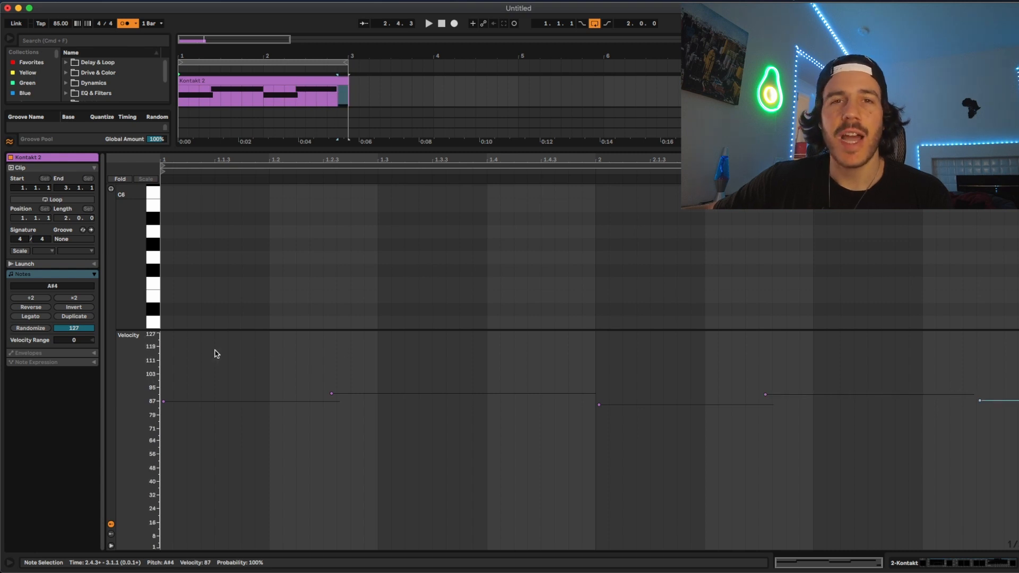
drag(186, 178, 377, 179)
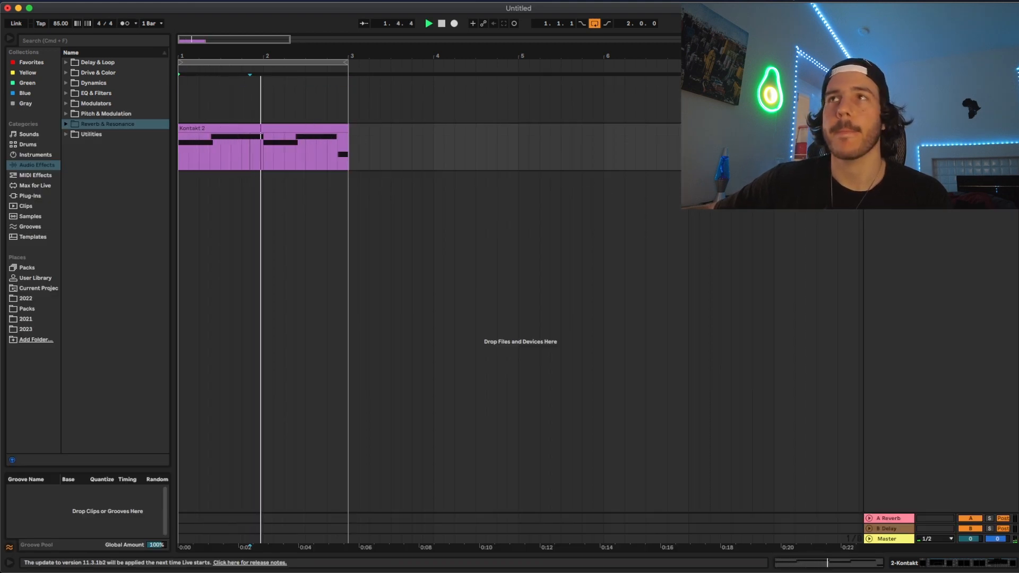
- Show the piano track's chain, view the PreCL compressor window, and close it
click(428, 23)
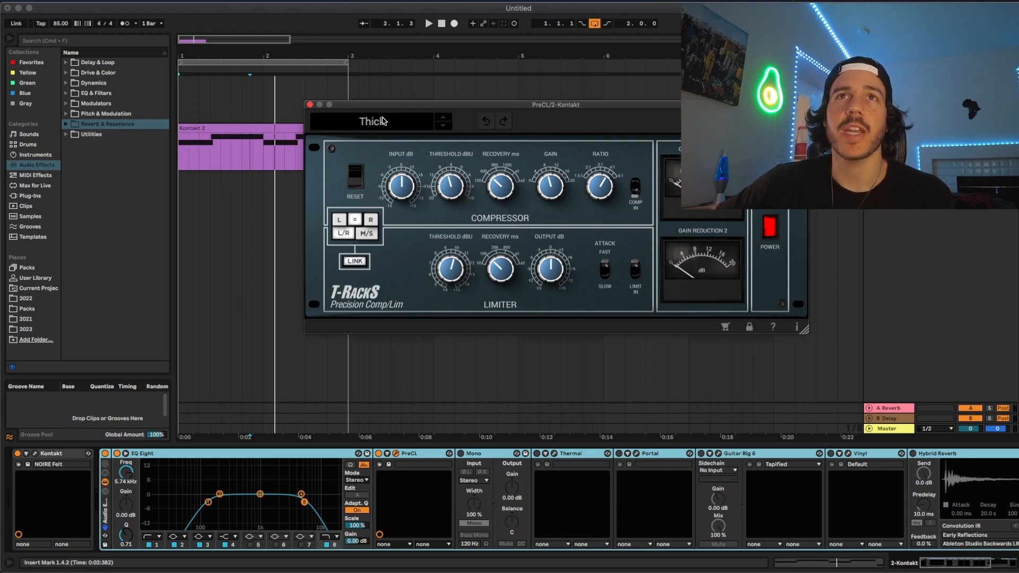
click(309, 104)
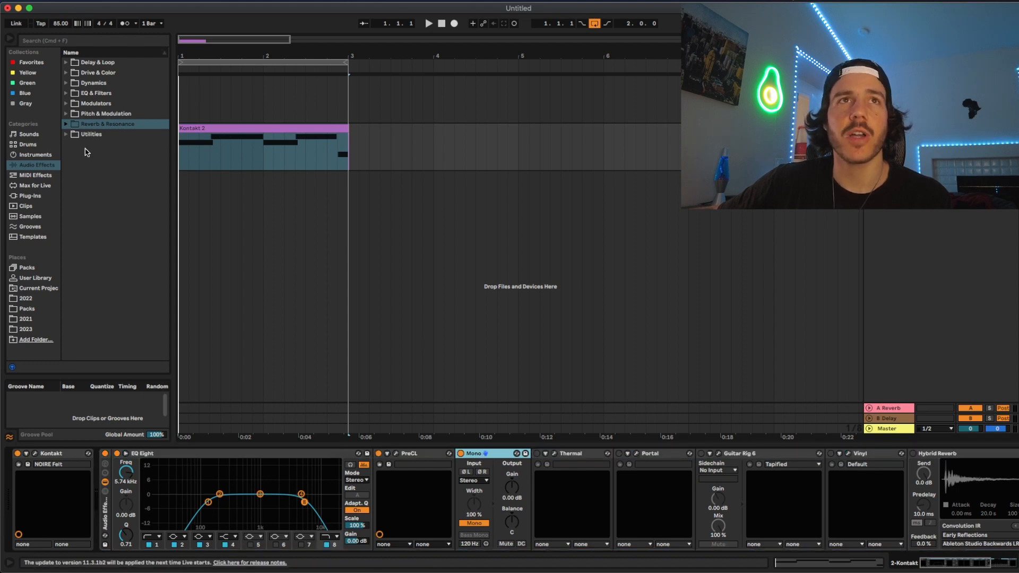
- Toggle the Utilities browser category, then switch on the Thermal and Portal devices
click(90, 134)
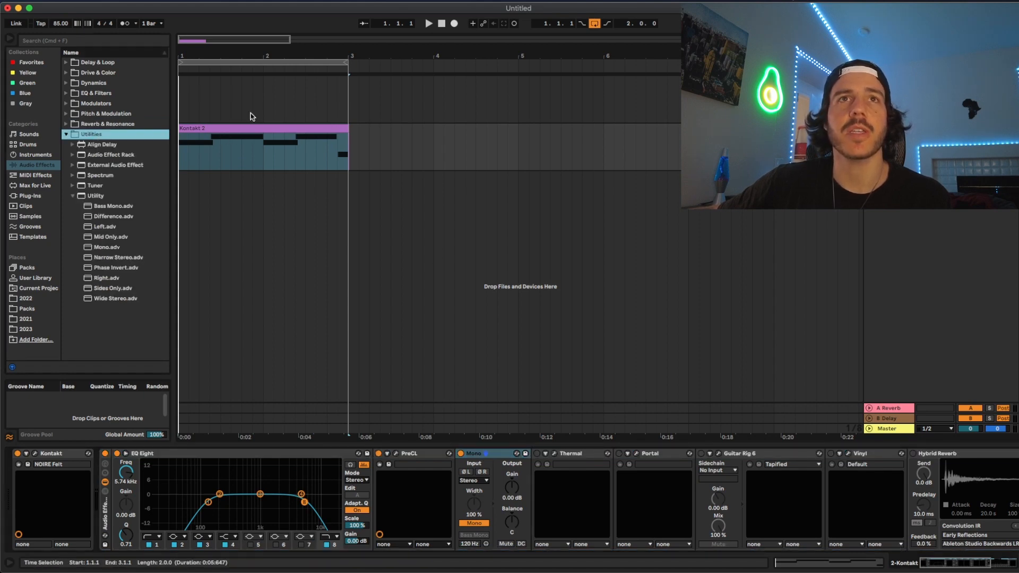
click(91, 134)
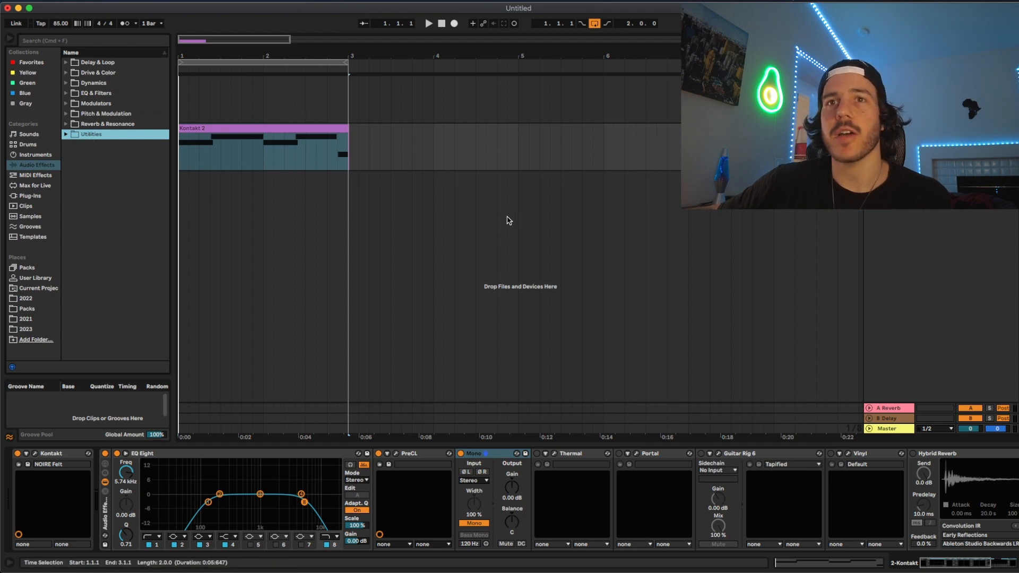
click(428, 23)
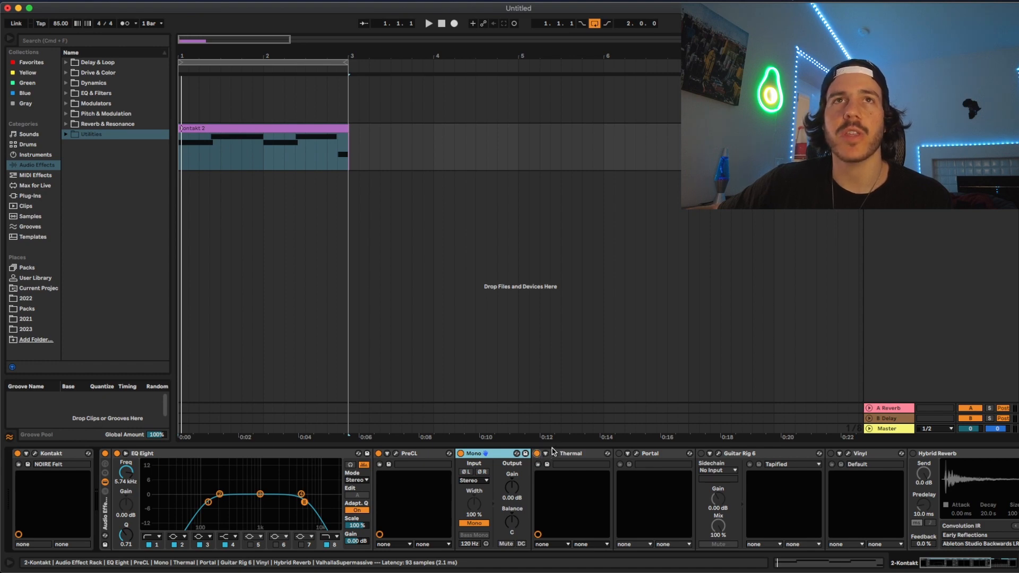
click(428, 23)
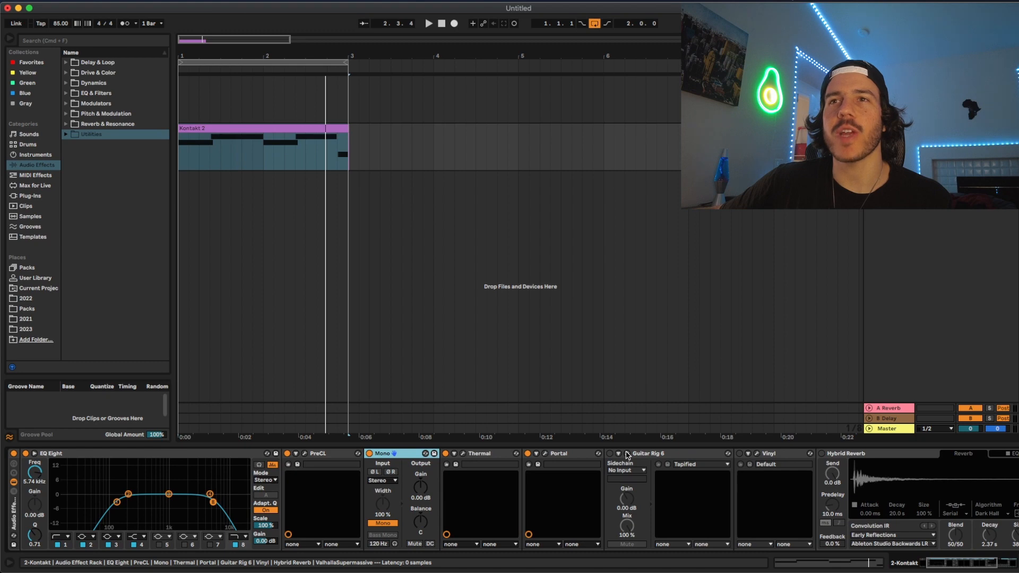
click(618, 453)
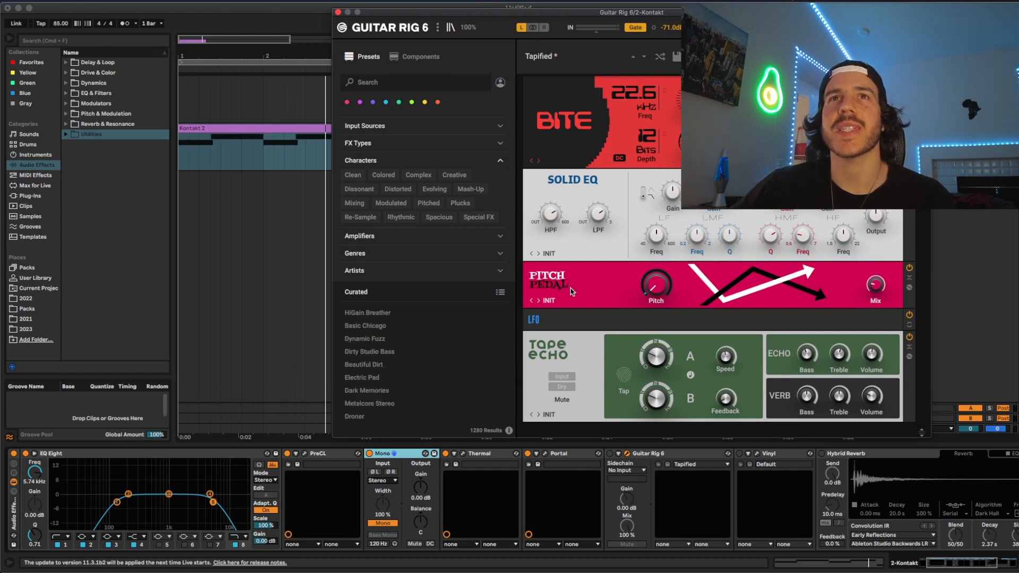
mouse_move(418, 163)
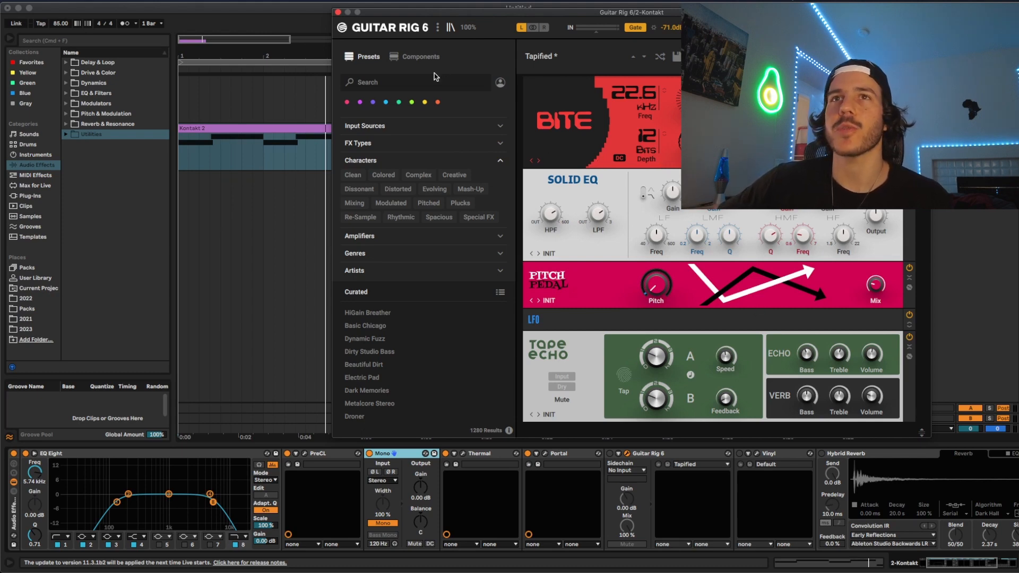
click(337, 12)
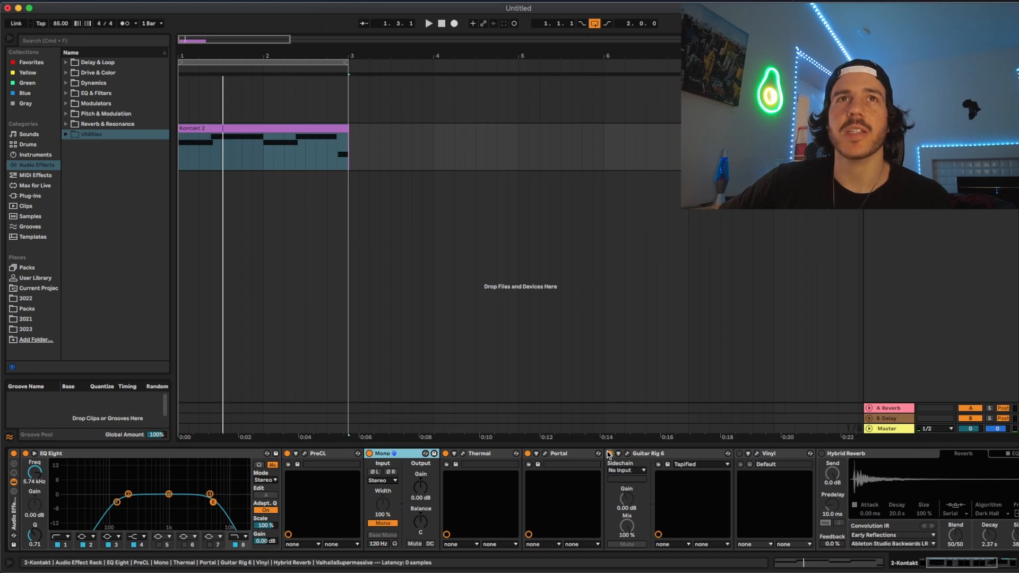
- Power on the Vinyl device in the piano chain
click(428, 24)
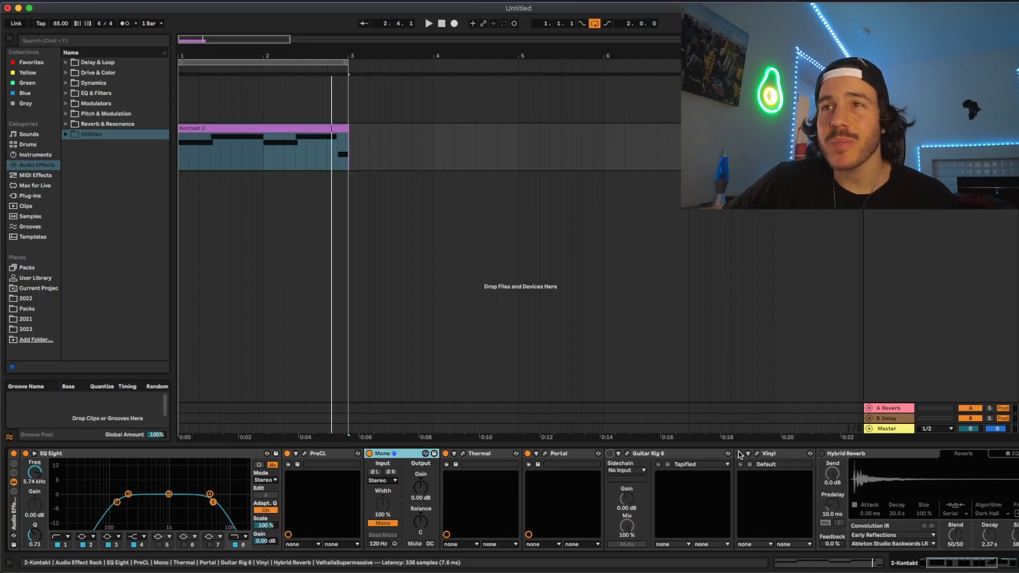
click(768, 453)
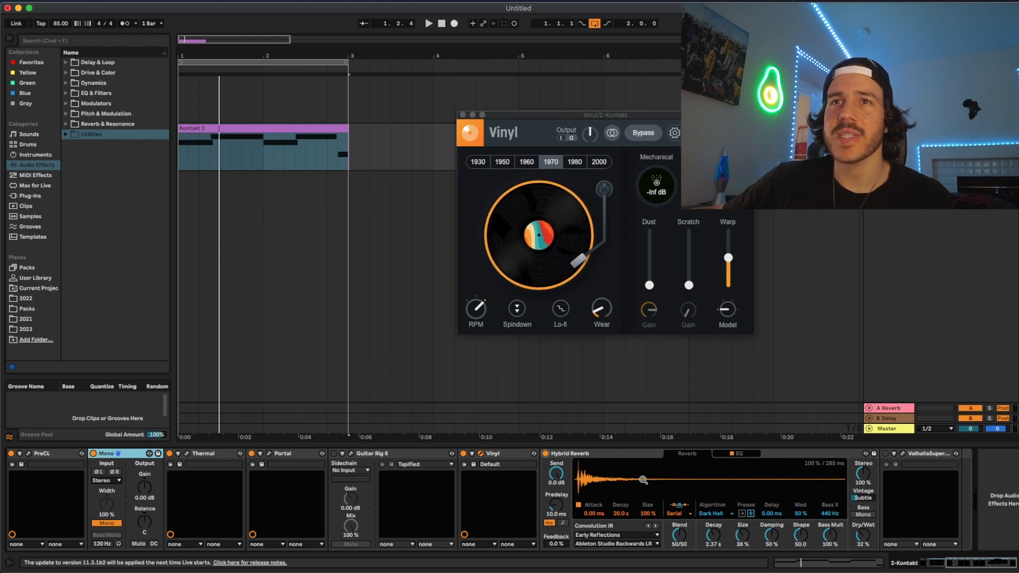
click(615, 534)
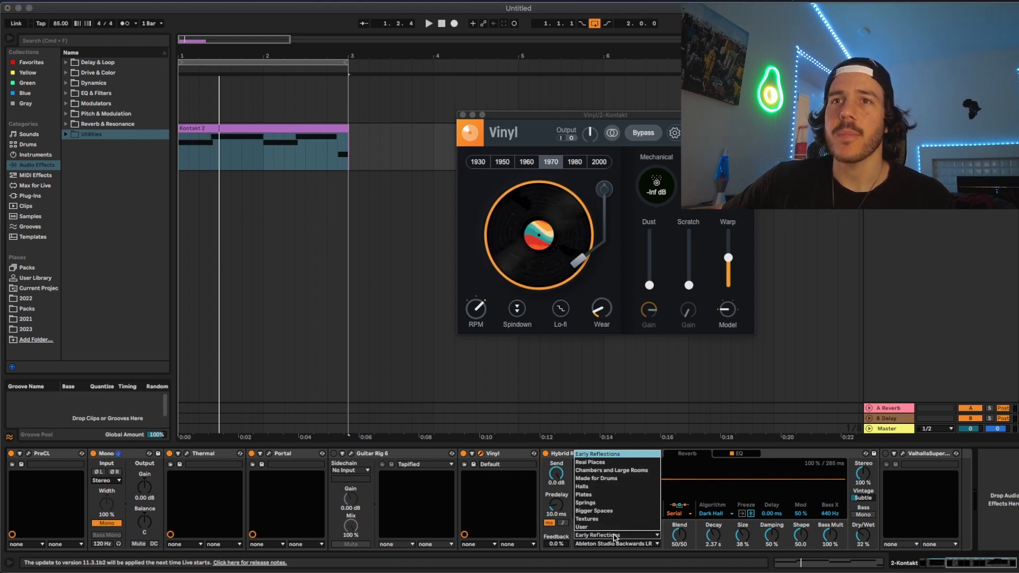
click(598, 535)
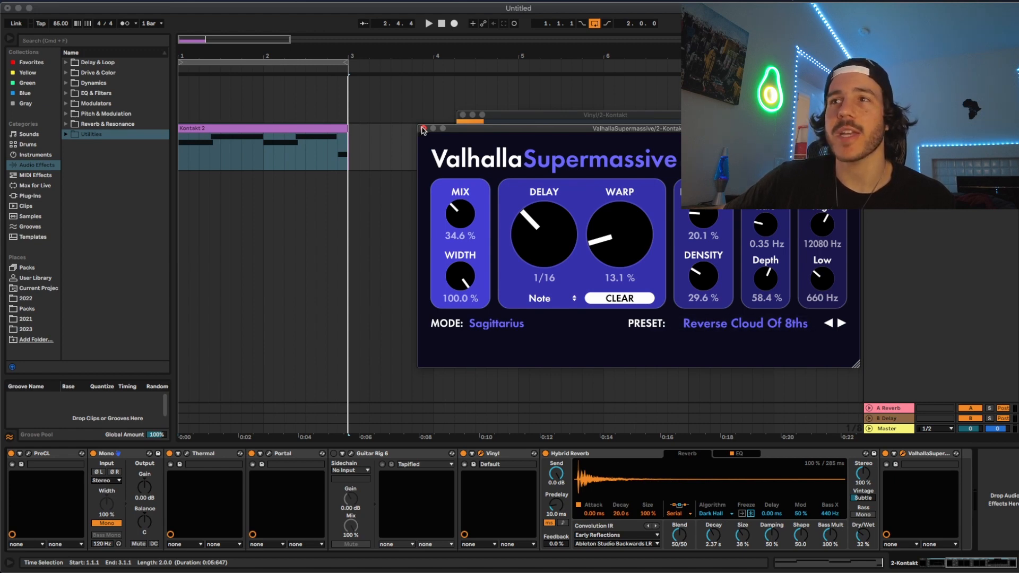
mouse_move(634, 225)
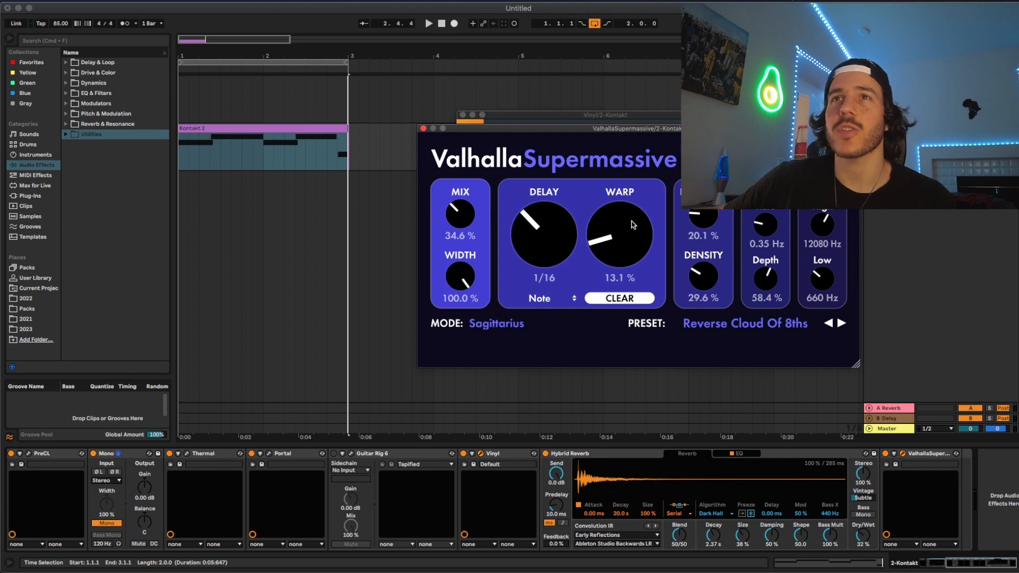
mouse_move(458, 198)
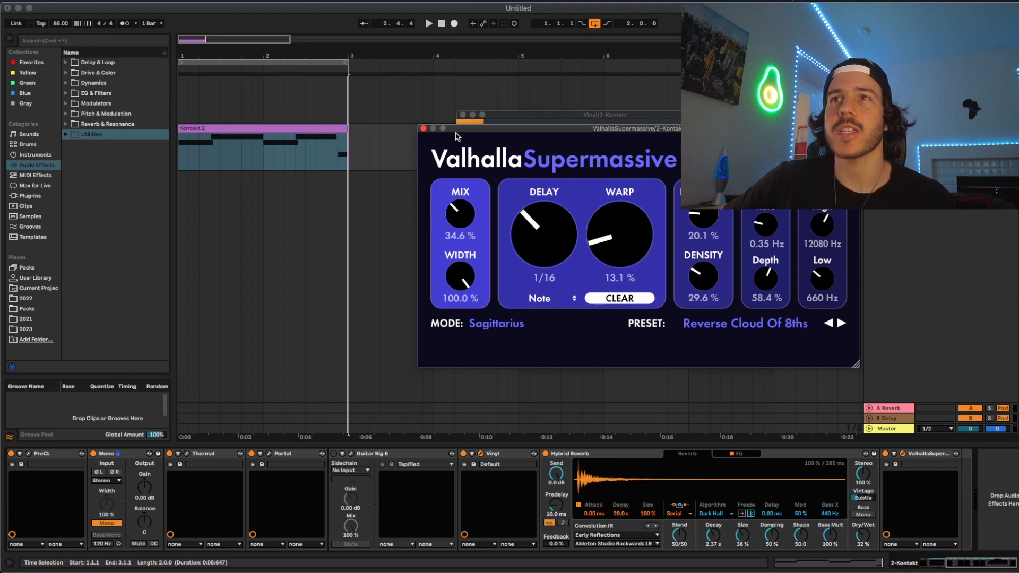
- Close the ValhallaSupermassive plugin window
click(423, 128)
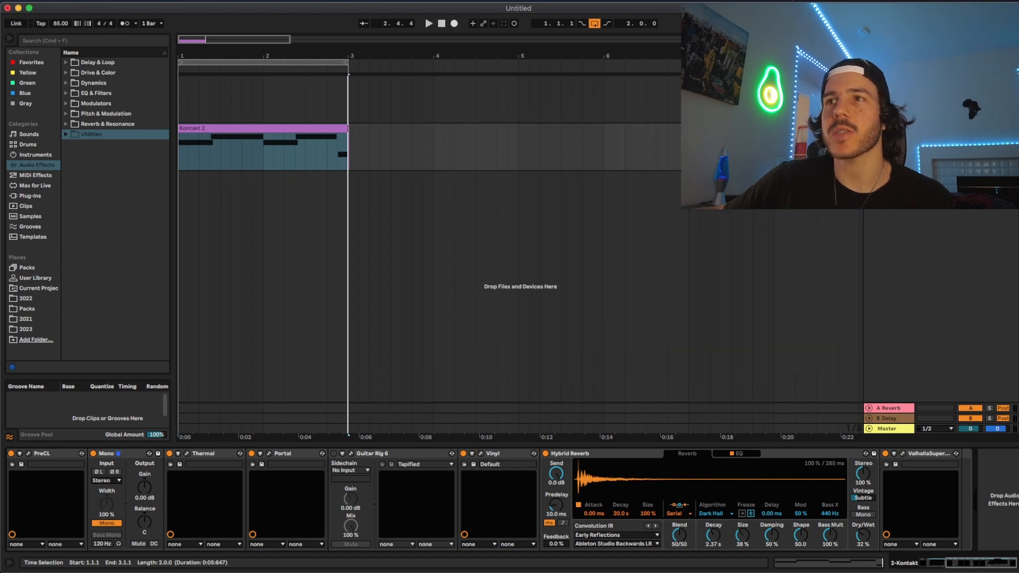
- Select EQ Eight and right-click its title bar for grouping options
click(428, 23)
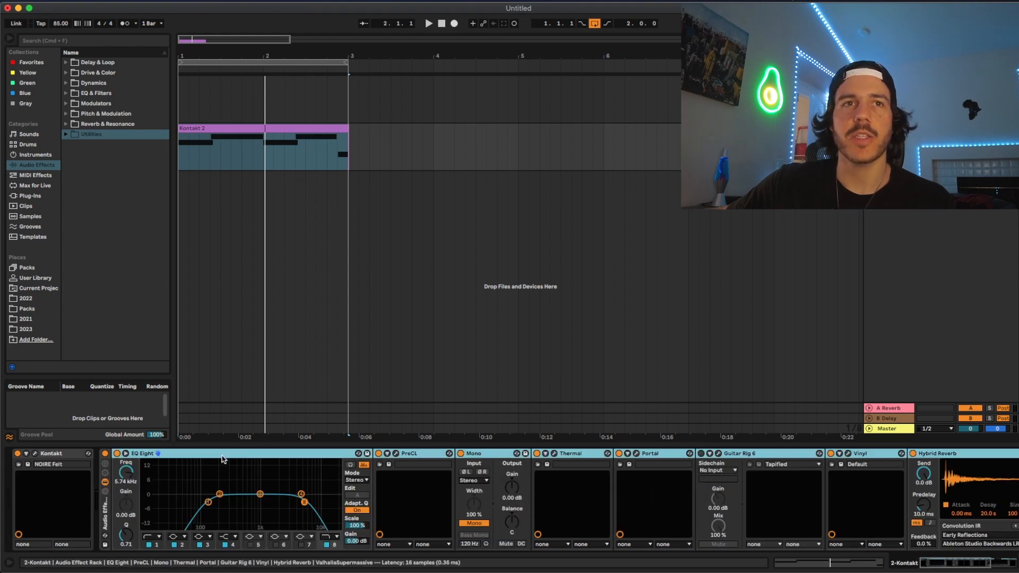
right_click(223, 460)
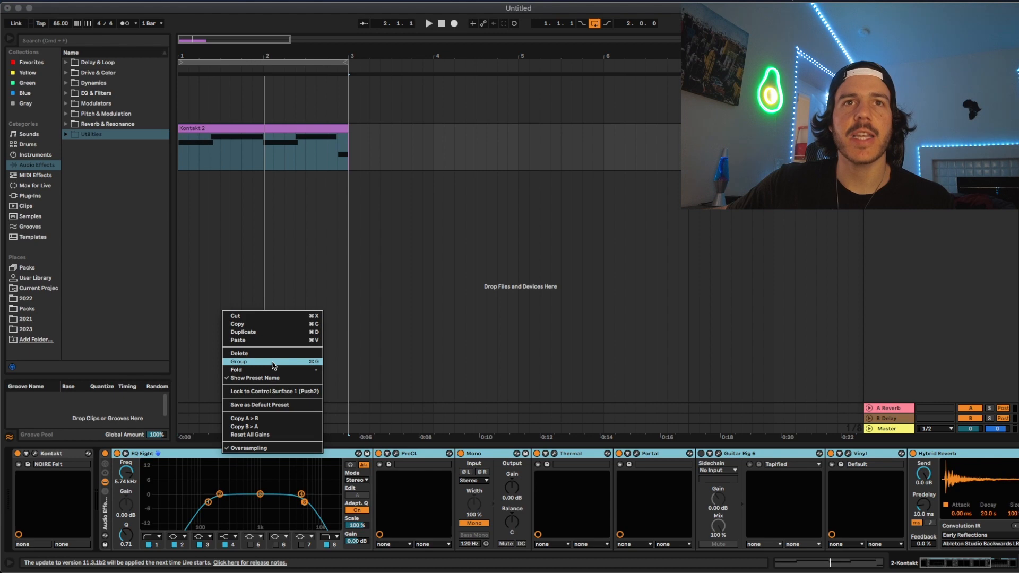